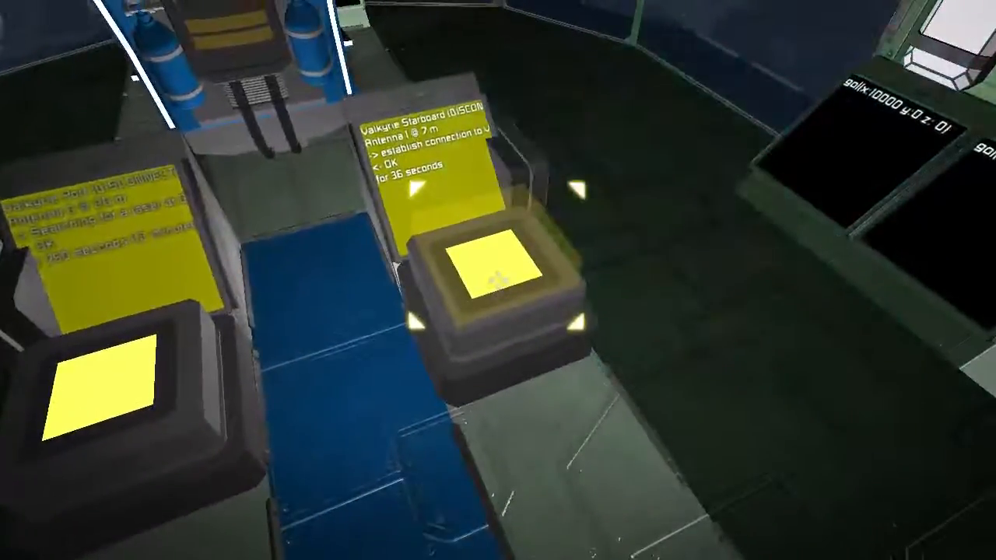
mouse_move(498, 280)
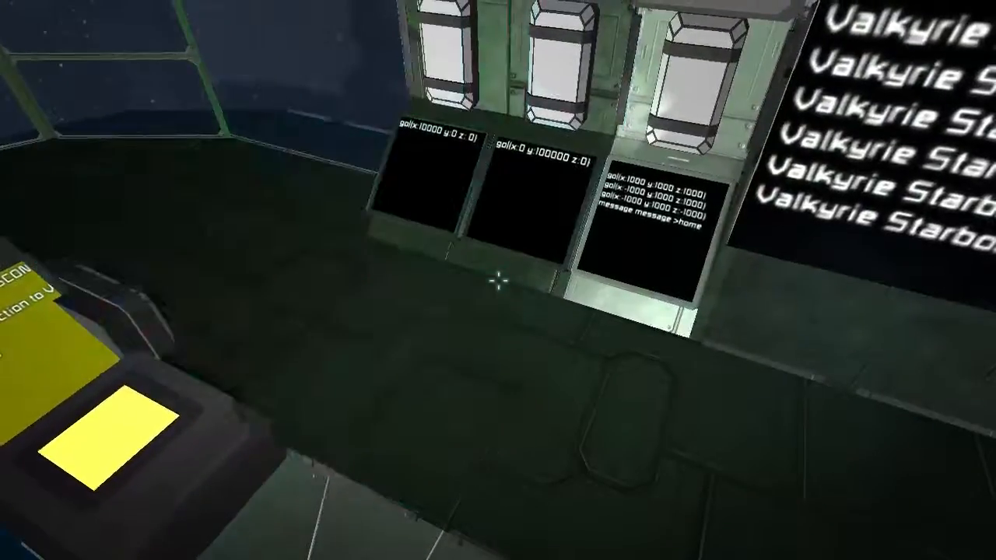
mouse_move(498, 280)
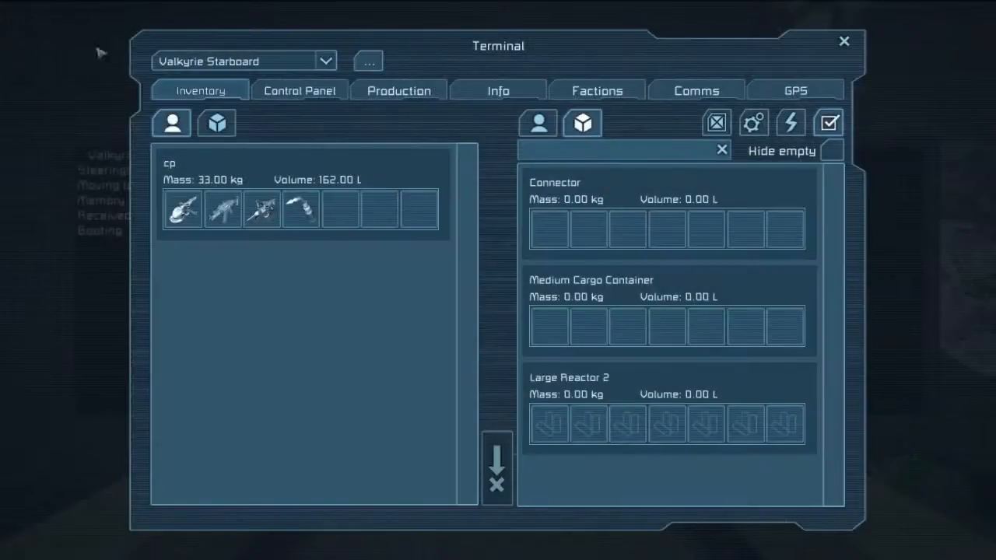
- Select the TestTrigger block group in the base's Control Panel block list
click(299, 91)
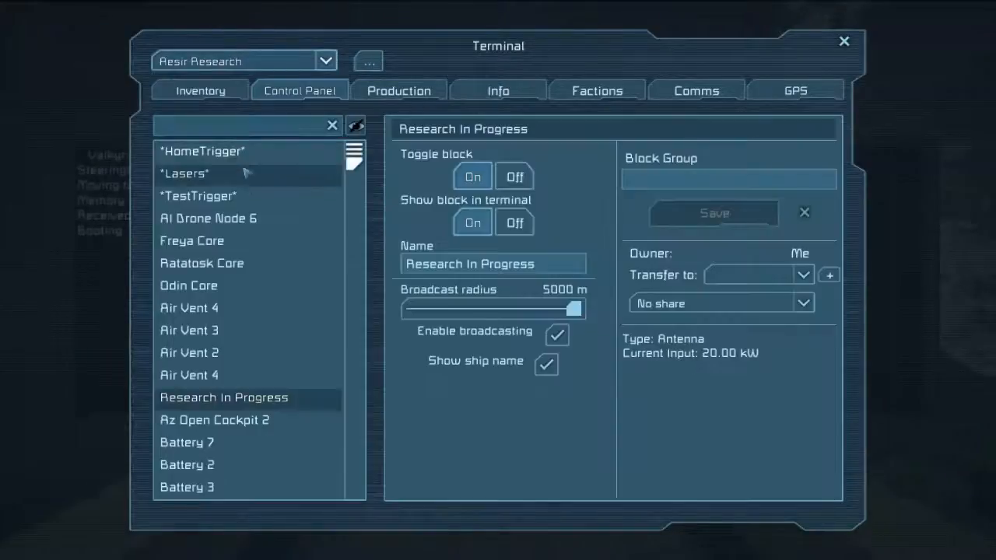
click(197, 195)
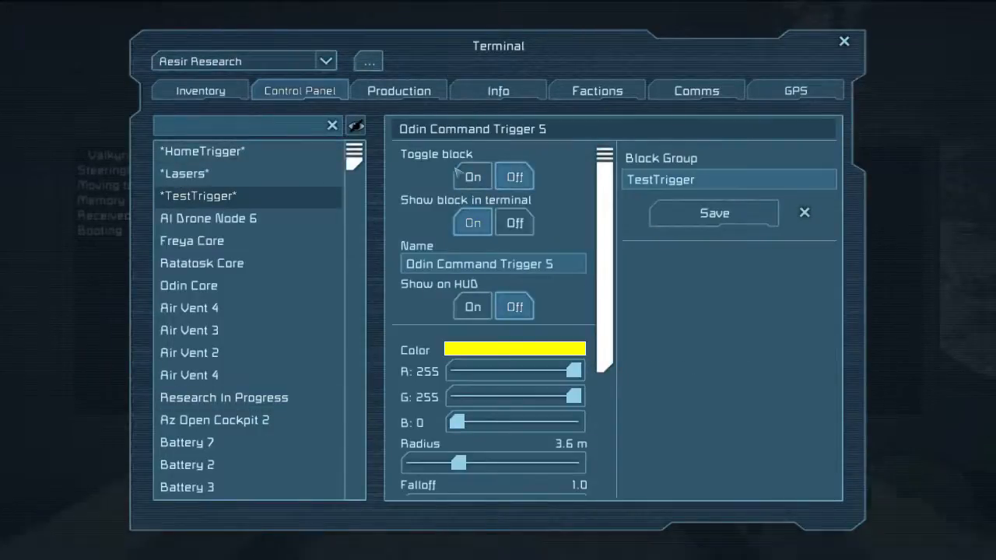
click(843, 41)
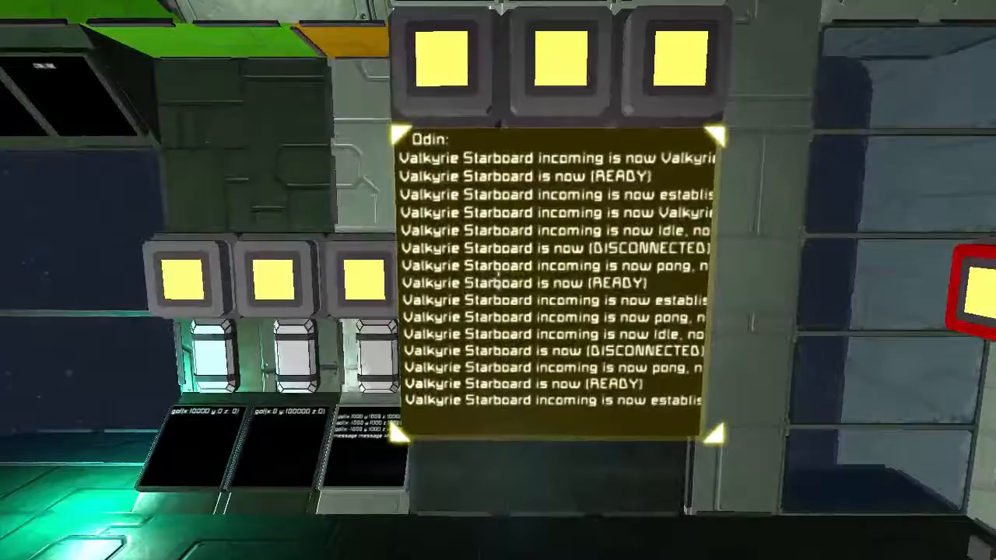
mouse_move(498, 281)
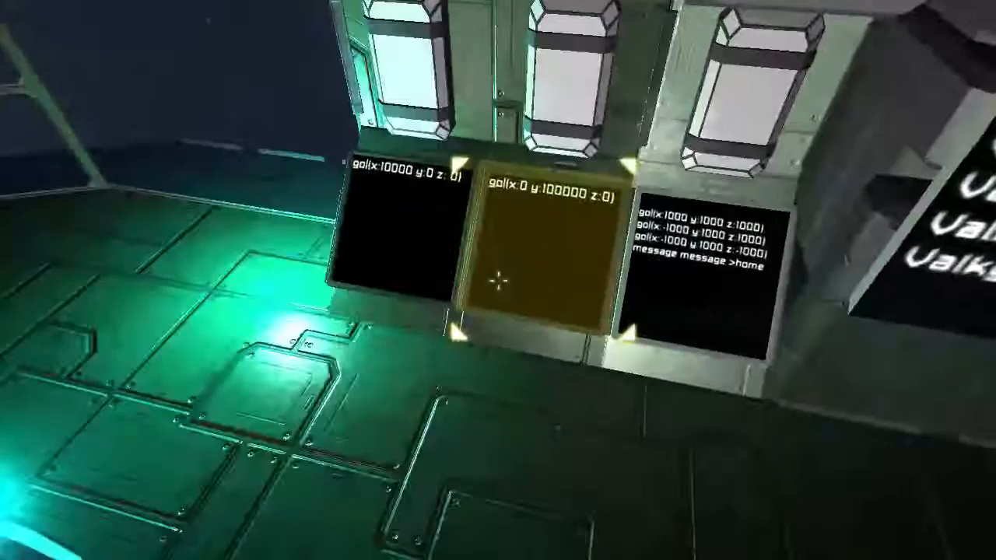
mouse_move(498, 280)
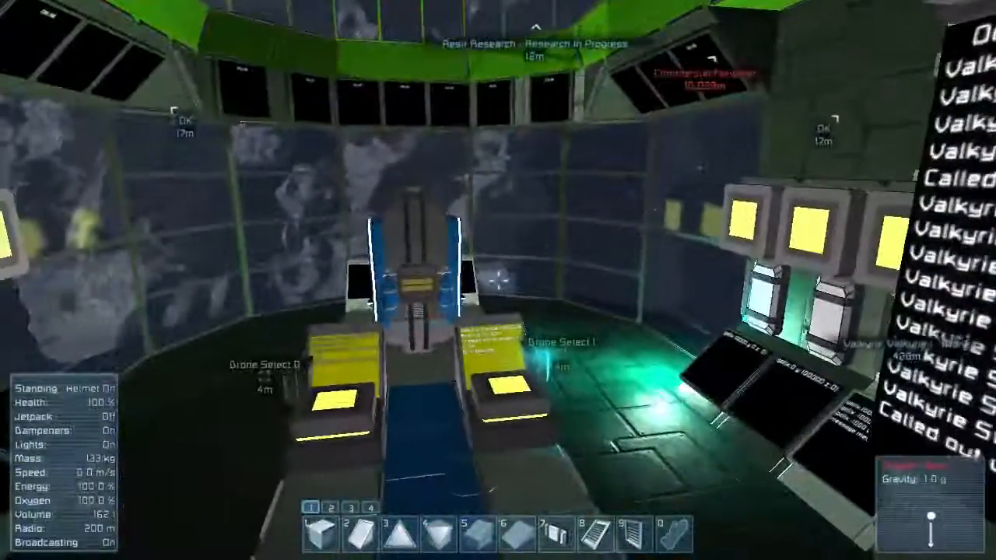
mouse_move(499, 280)
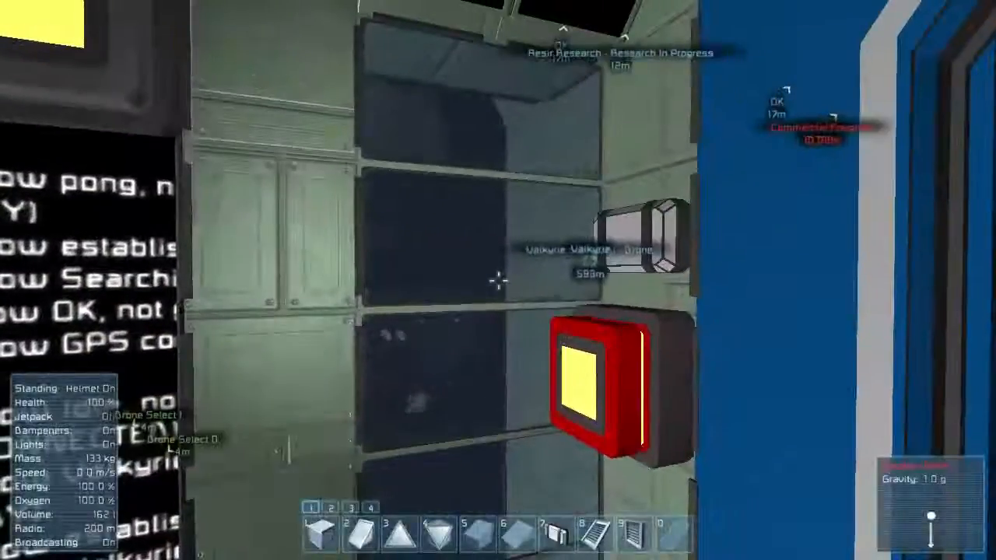